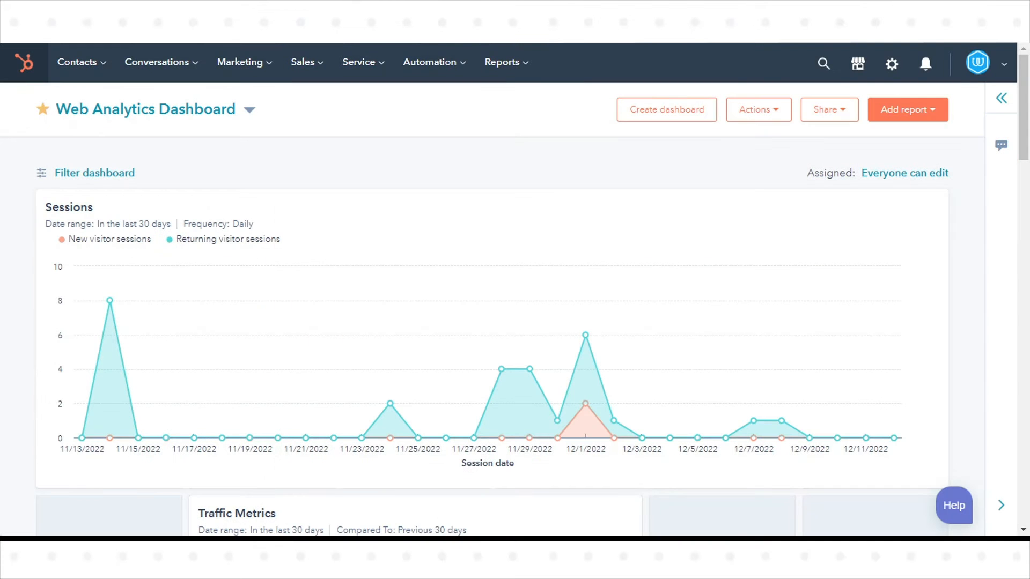
{"action": "mouse_move", "coordinate": [754, 191]}
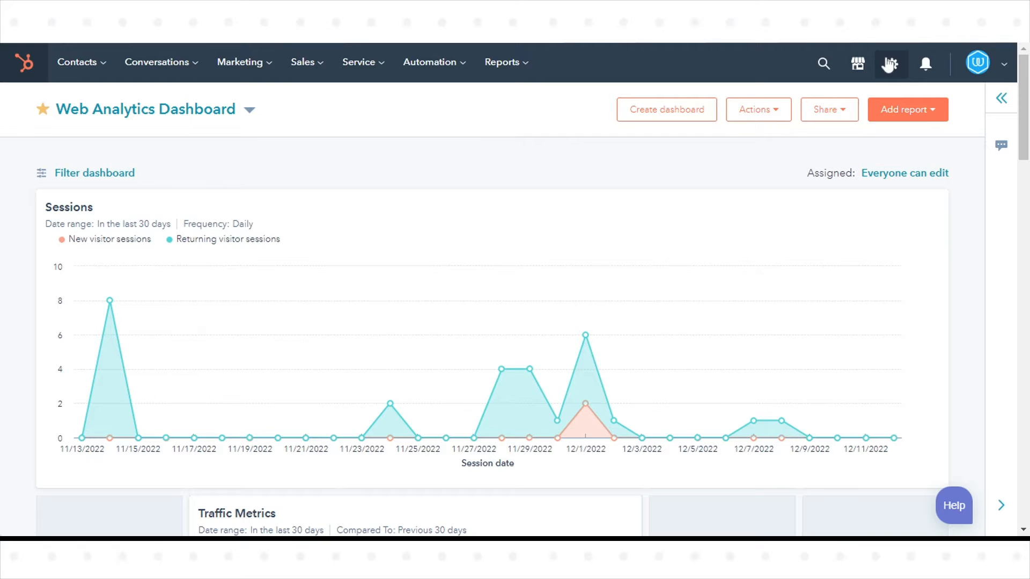
Start a new permission set from Settings > Users & Teams > Permission Sets.
{"action": "left_click", "coordinate": [892, 63]}
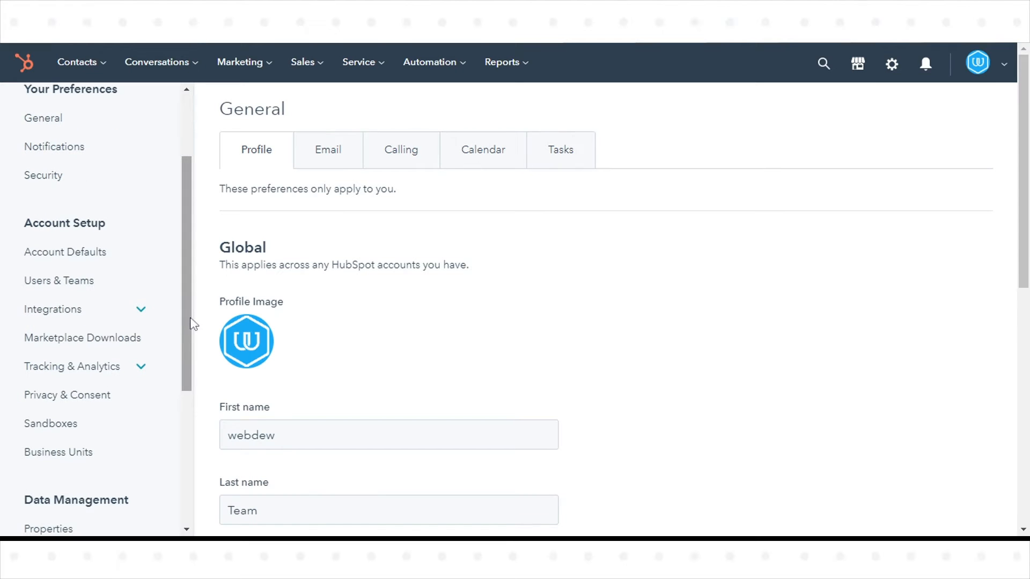
{"action": "left_click", "coordinate": [59, 281]}
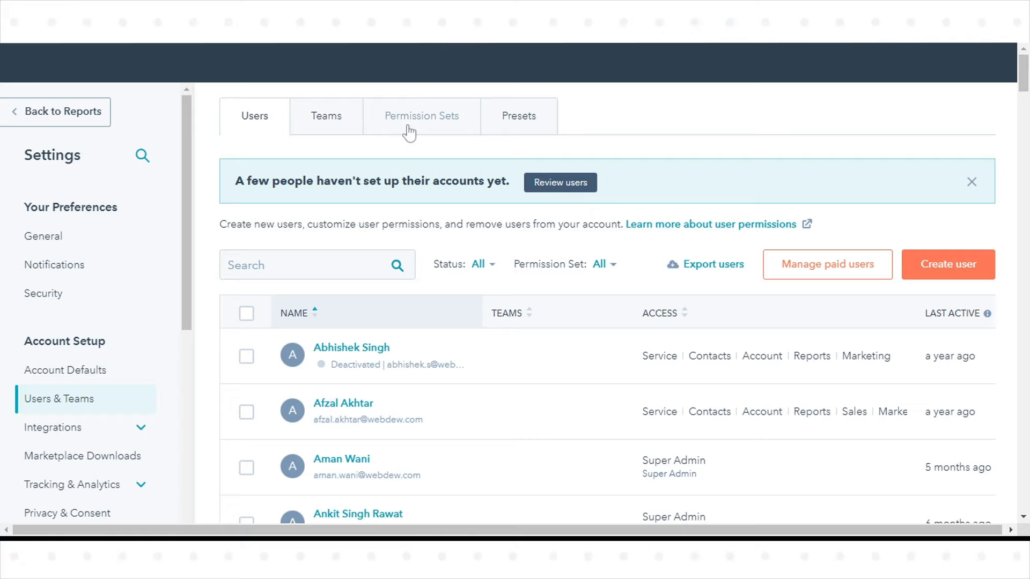
{"action": "left_click", "coordinate": [421, 116]}
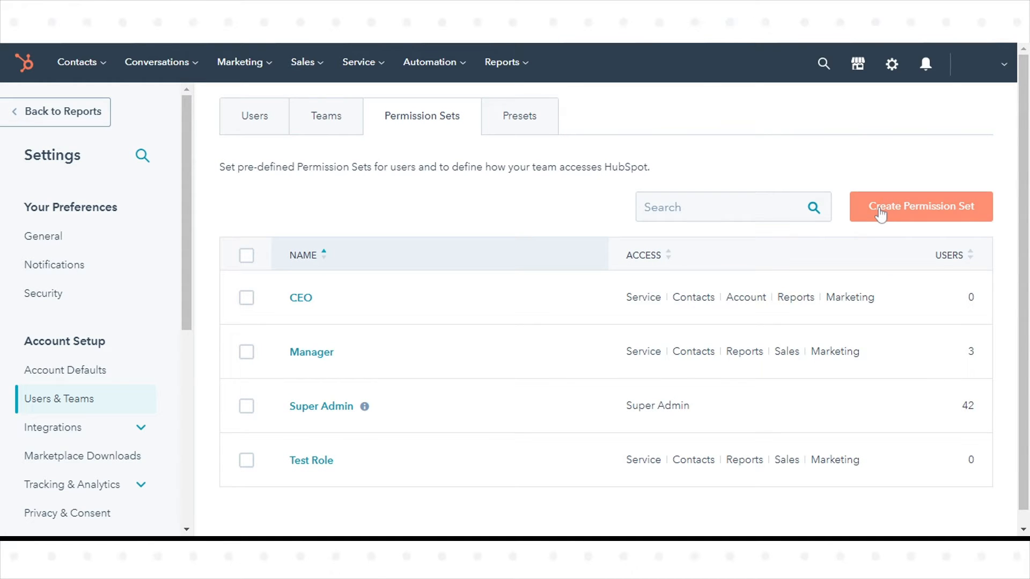
{"action": "left_click", "coordinate": [921, 207]}
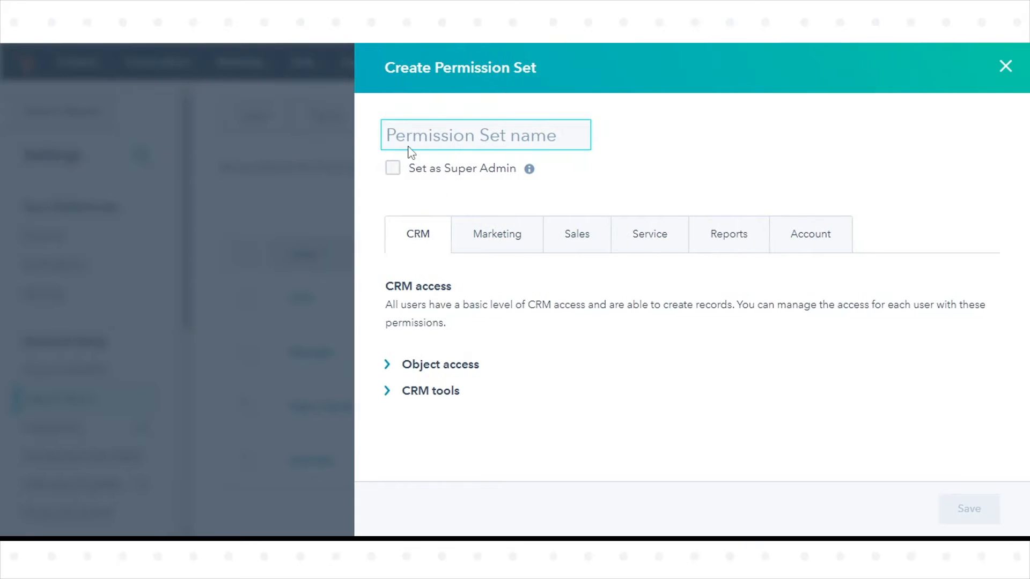
Save a permission set named 'Sales Team' with Sales access enabled.
{"action": "type", "text": "Sales Team"}
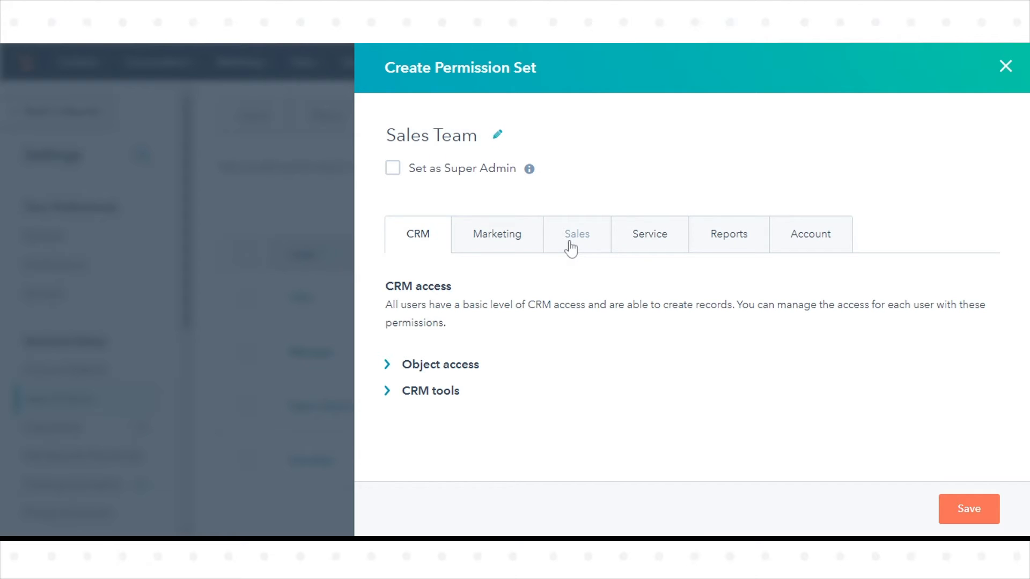
{"action": "left_click", "coordinate": [577, 234]}
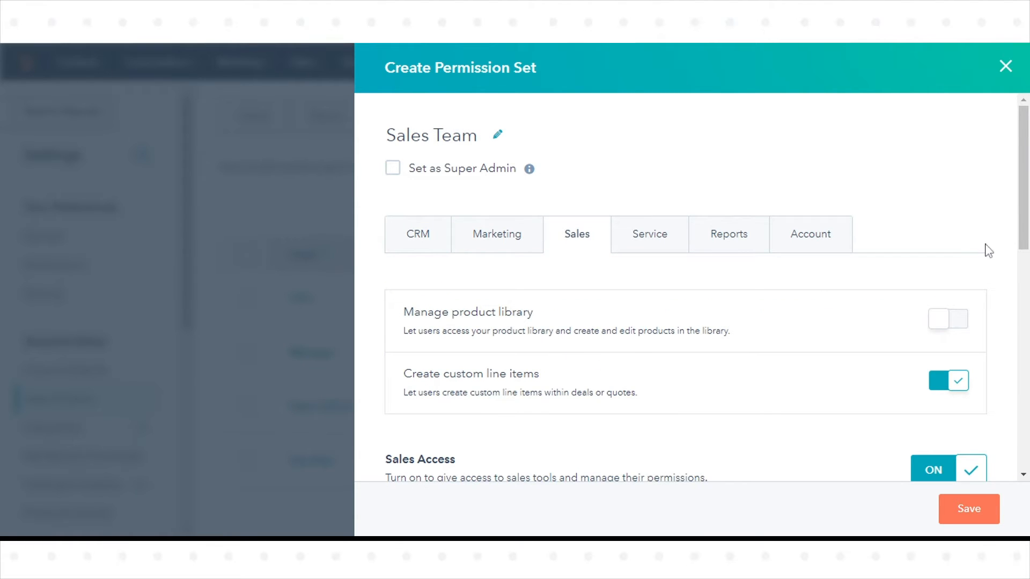
{"action": "scroll", "scroll_direction": "down", "scroll_amount": 3}
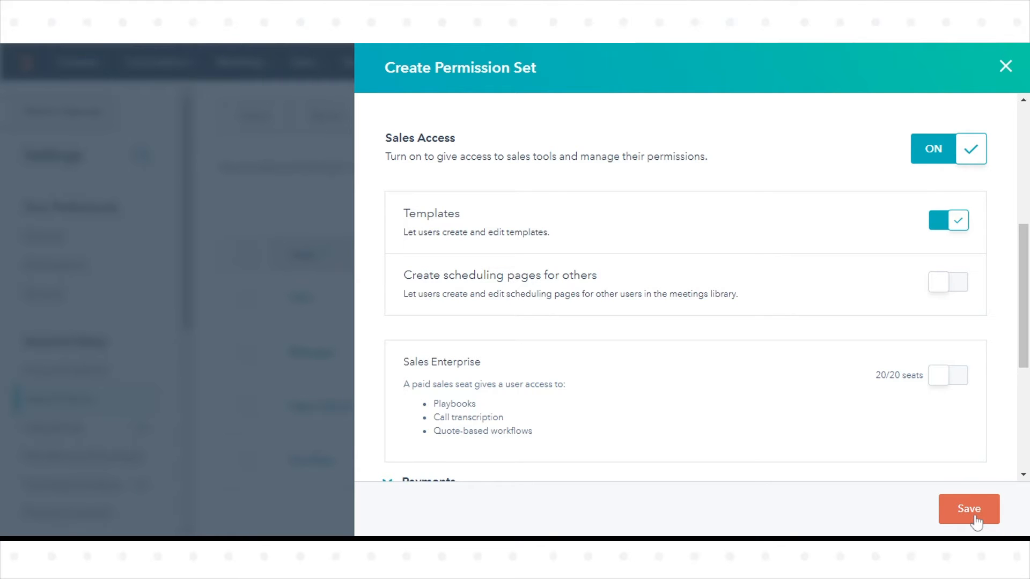
{"action": "left_click", "coordinate": [968, 510]}
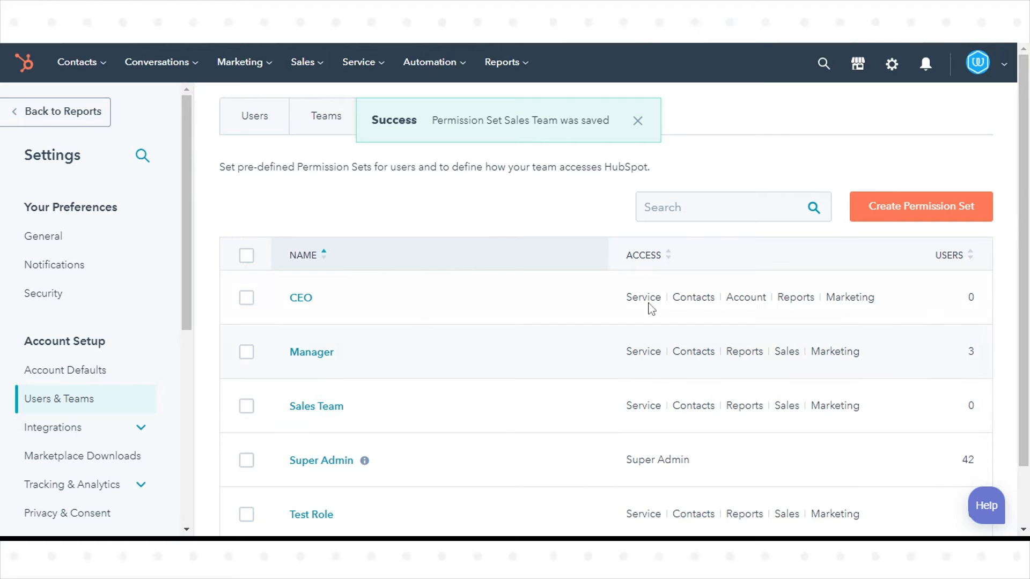
Set Sales Team's Contacts view, edit and delete to Team only plus Unassigned, and save.
{"action": "scroll", "scroll_direction": "down", "scroll_amount": 3}
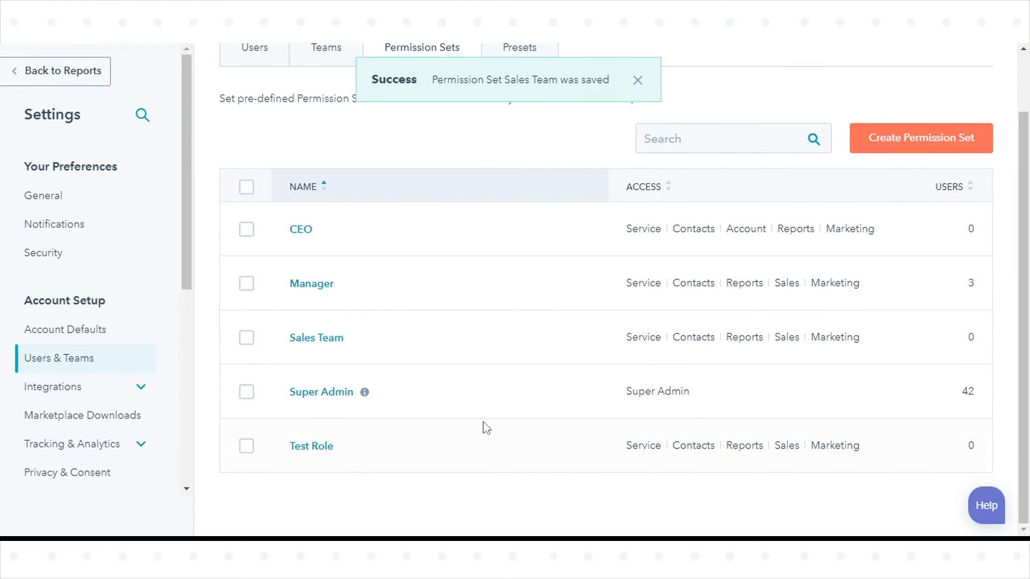
{"action": "mouse_move", "coordinate": [311, 344]}
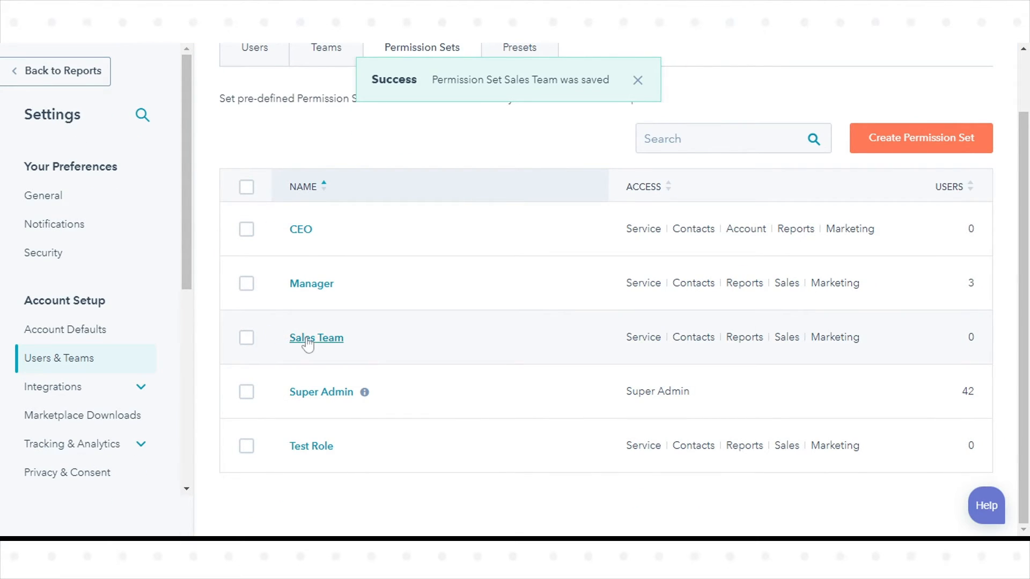
{"action": "left_click", "coordinate": [316, 338]}
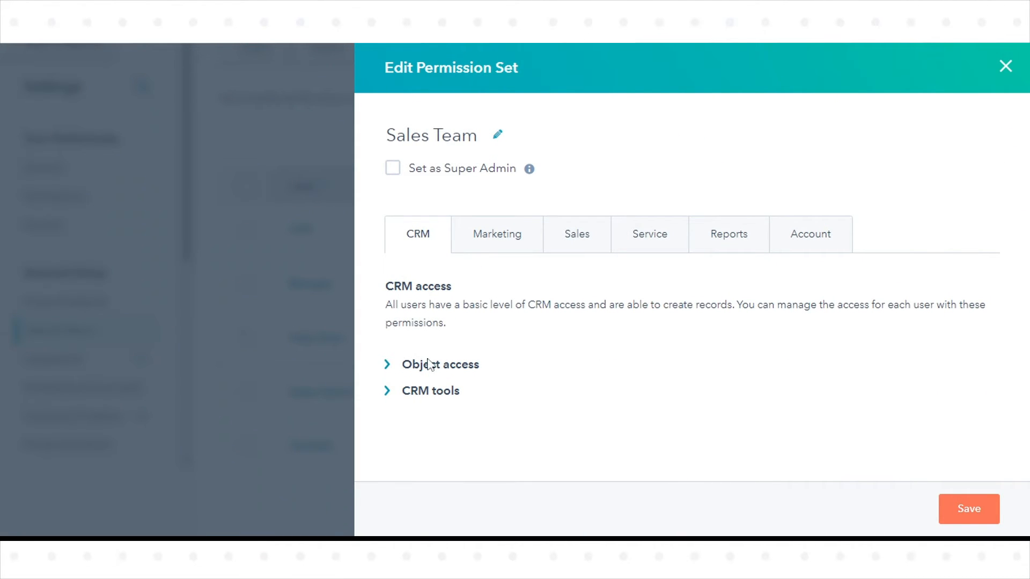
{"action": "left_click", "coordinate": [440, 365]}
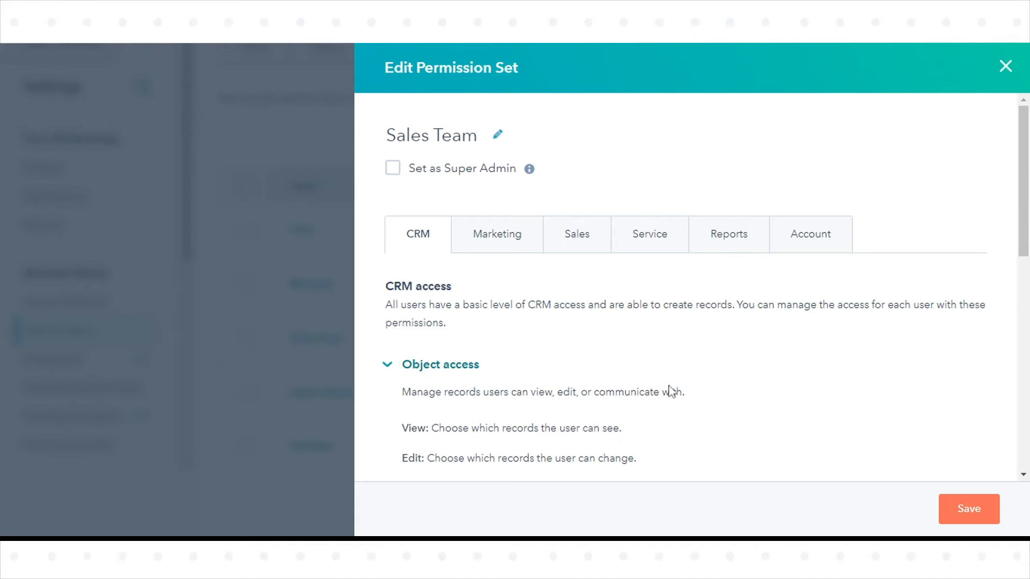
{"action": "scroll", "scroll_direction": "down", "scroll_amount": 3}
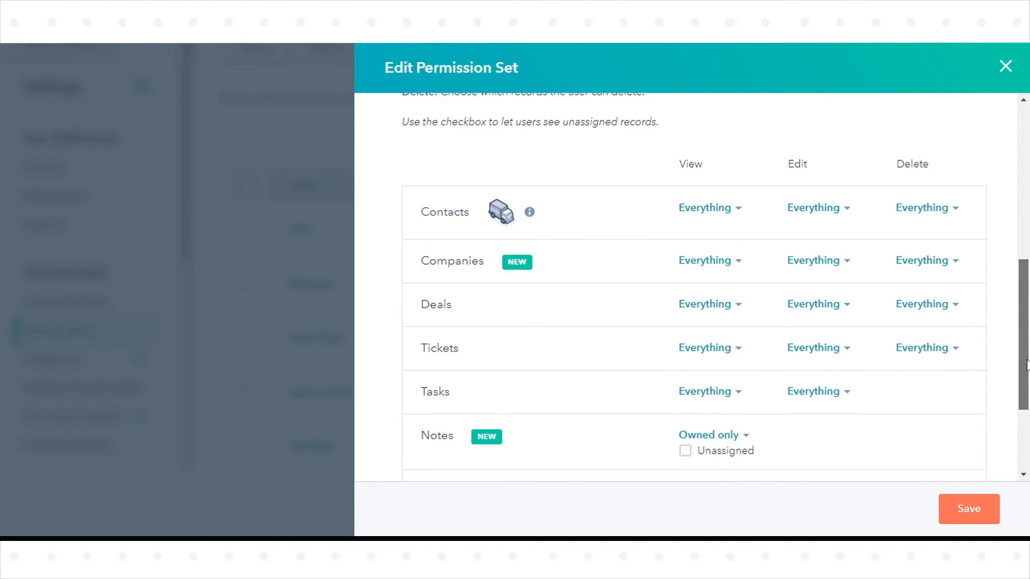
{"action": "left_click", "coordinate": [710, 207]}
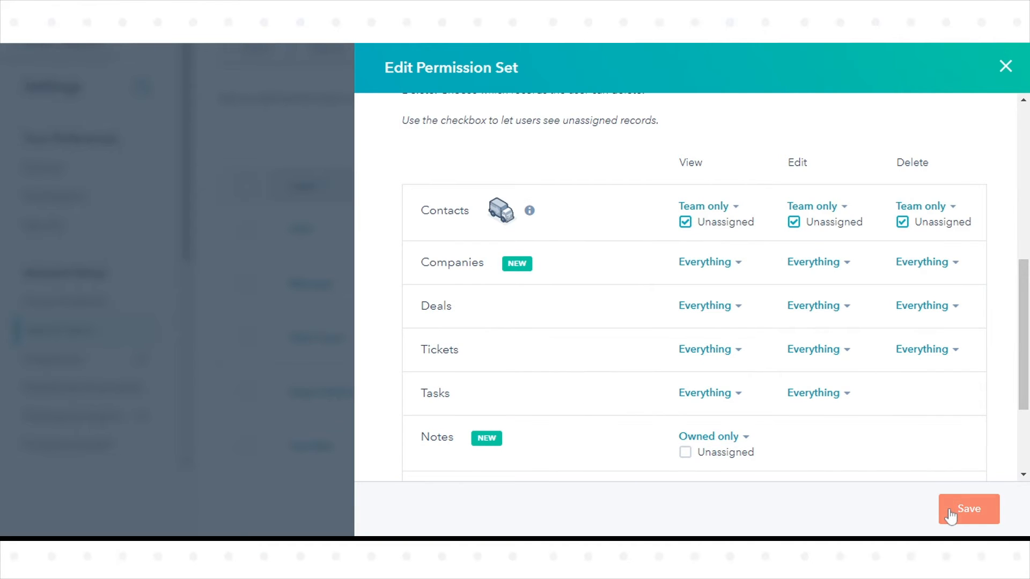
{"action": "left_click", "coordinate": [970, 509]}
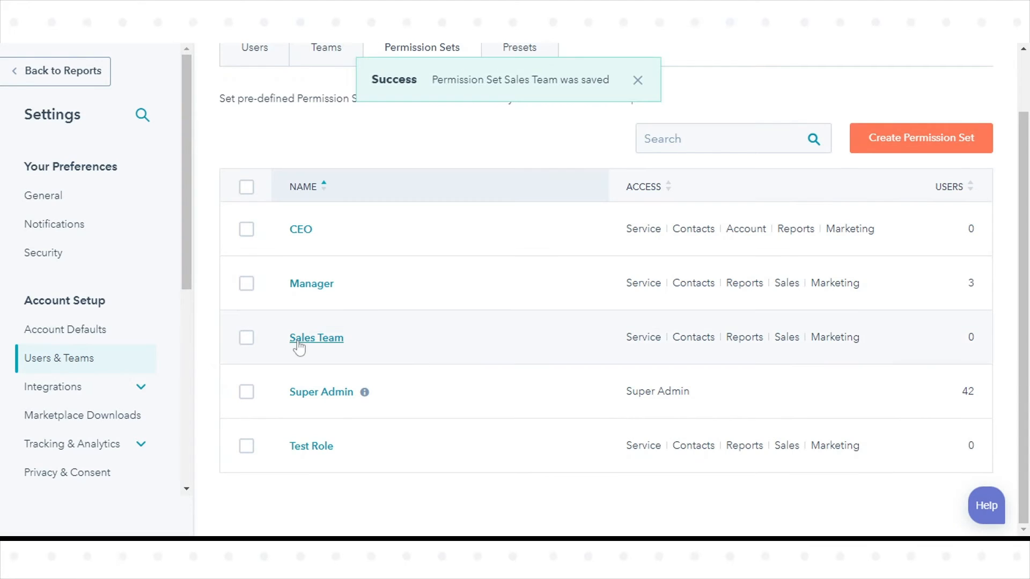
Select Sales Team and Test Role and bulk-edit them together.
{"action": "left_click", "coordinate": [247, 338]}
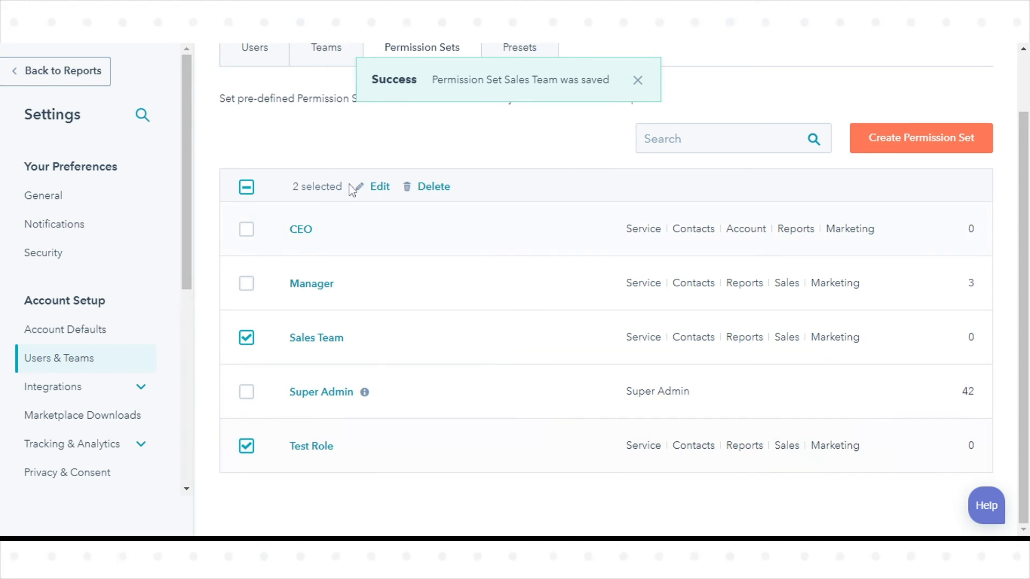
{"action": "left_click", "coordinate": [380, 186]}
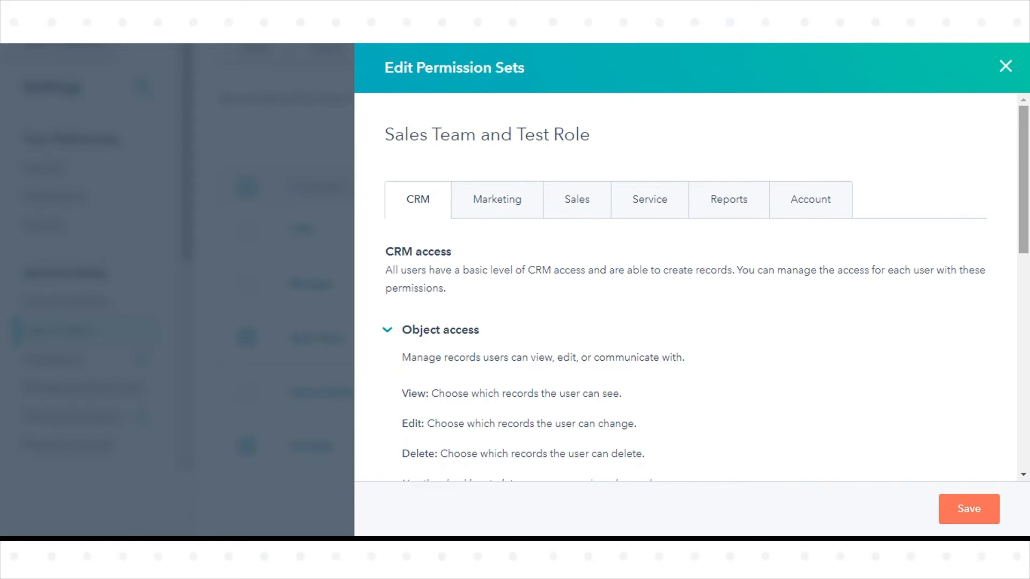
Give both sets Contacts view Everything and Companies Team only with Unassigned, then close the editor.
{"action": "scroll", "scroll_direction": "down", "scroll_amount": 3}
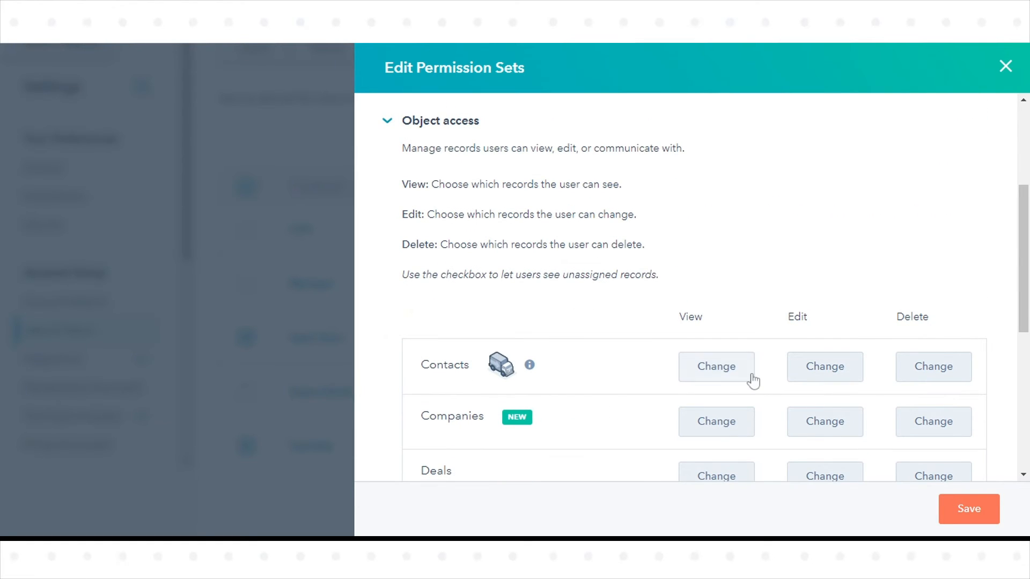
{"action": "left_click", "coordinate": [716, 367]}
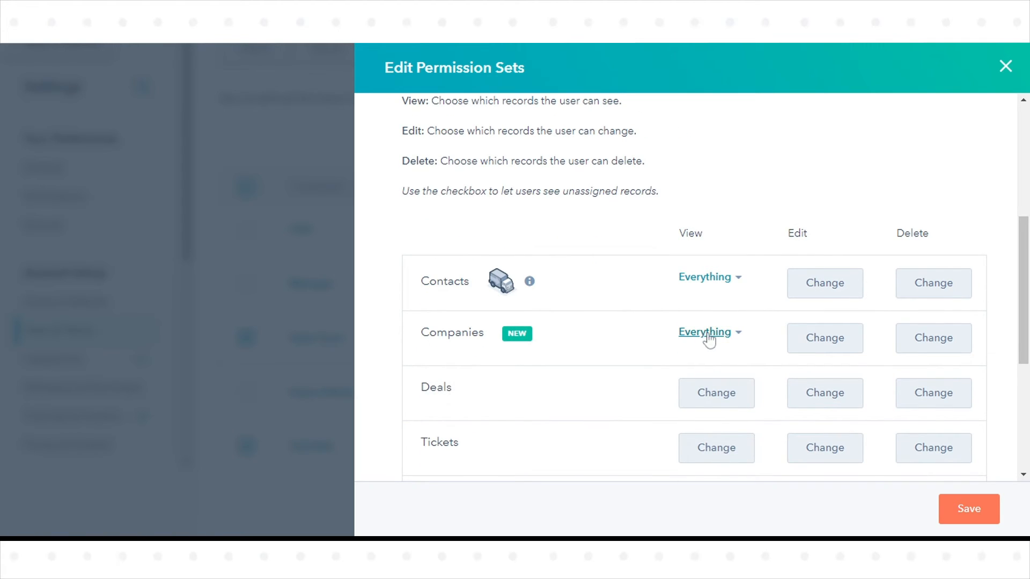
{"action": "left_click", "coordinate": [705, 332]}
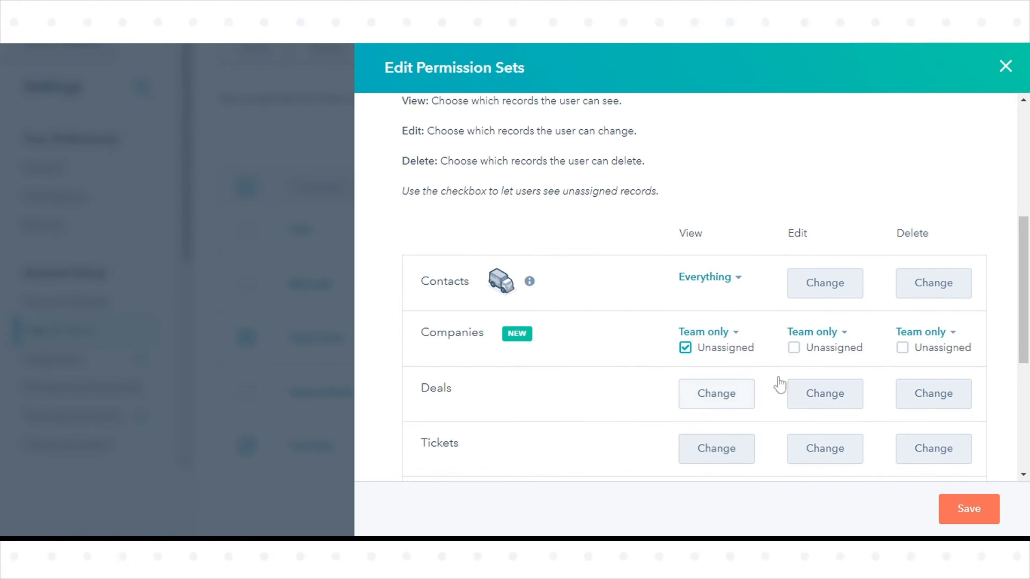
{"action": "left_click", "coordinate": [793, 347]}
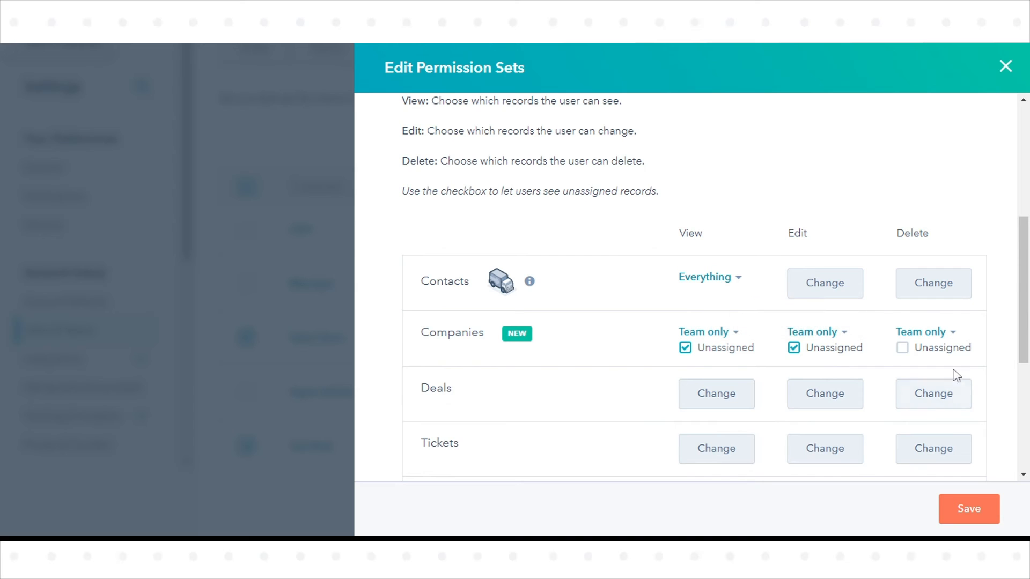
{"action": "mouse_move", "coordinate": [969, 509]}
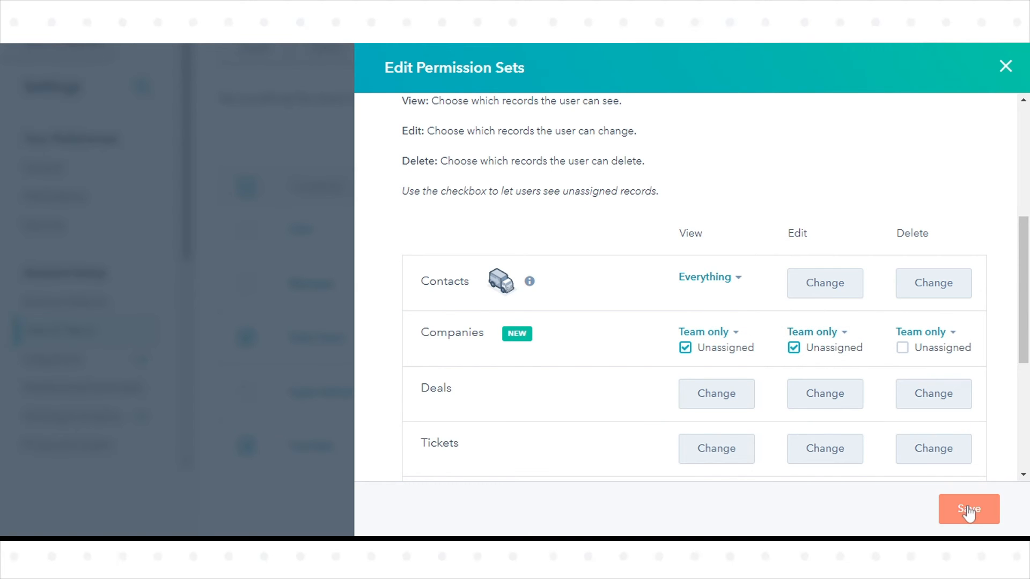
{"action": "mouse_move", "coordinate": [1004, 66]}
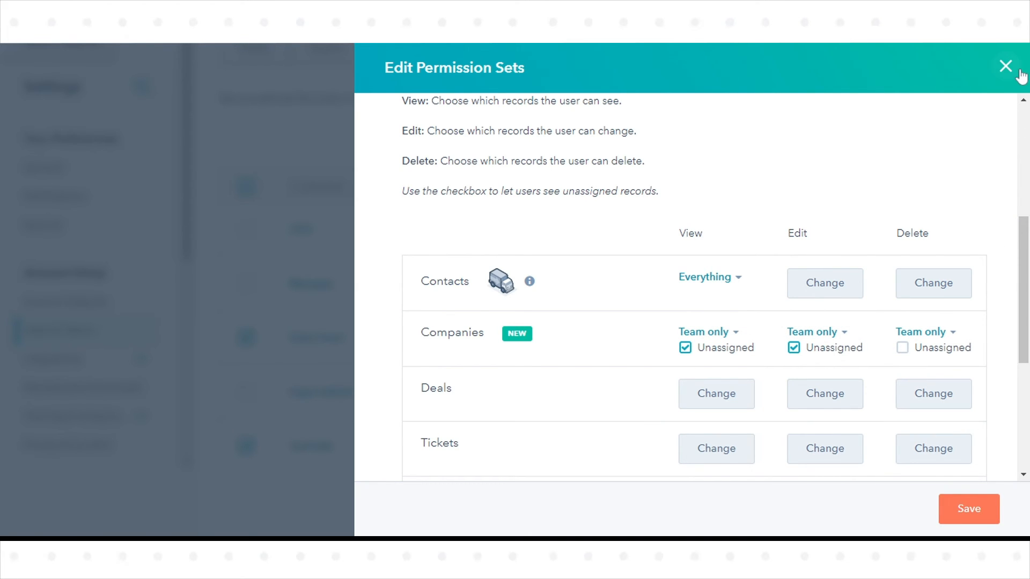
{"action": "left_click", "coordinate": [1006, 67]}
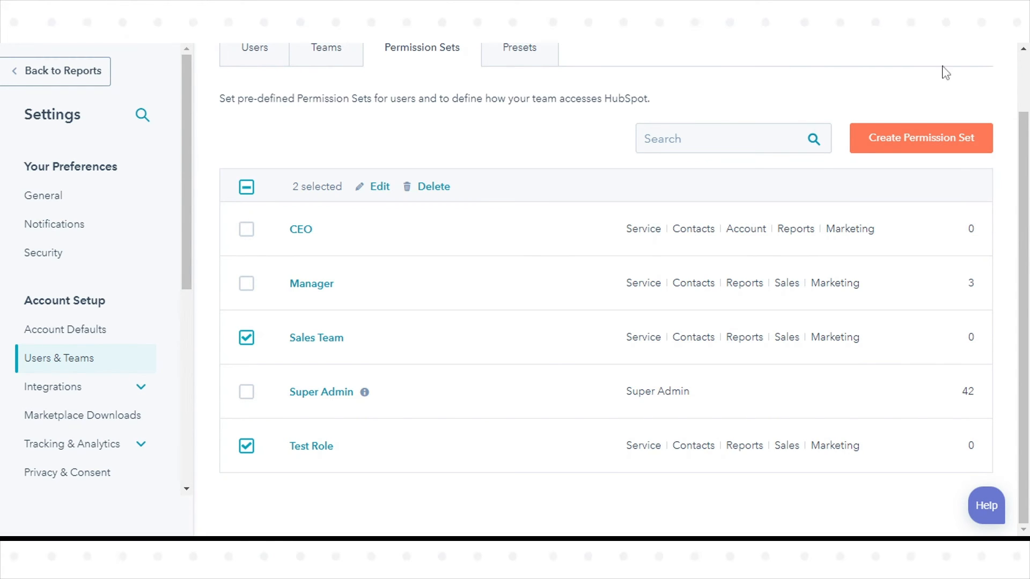
{"action": "mouse_move", "coordinate": [895, 45]}
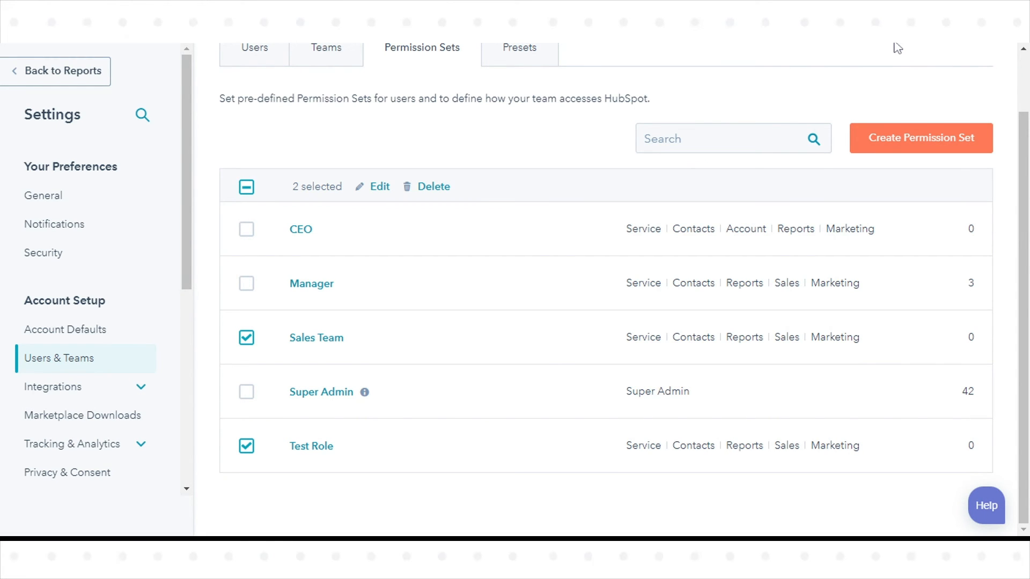